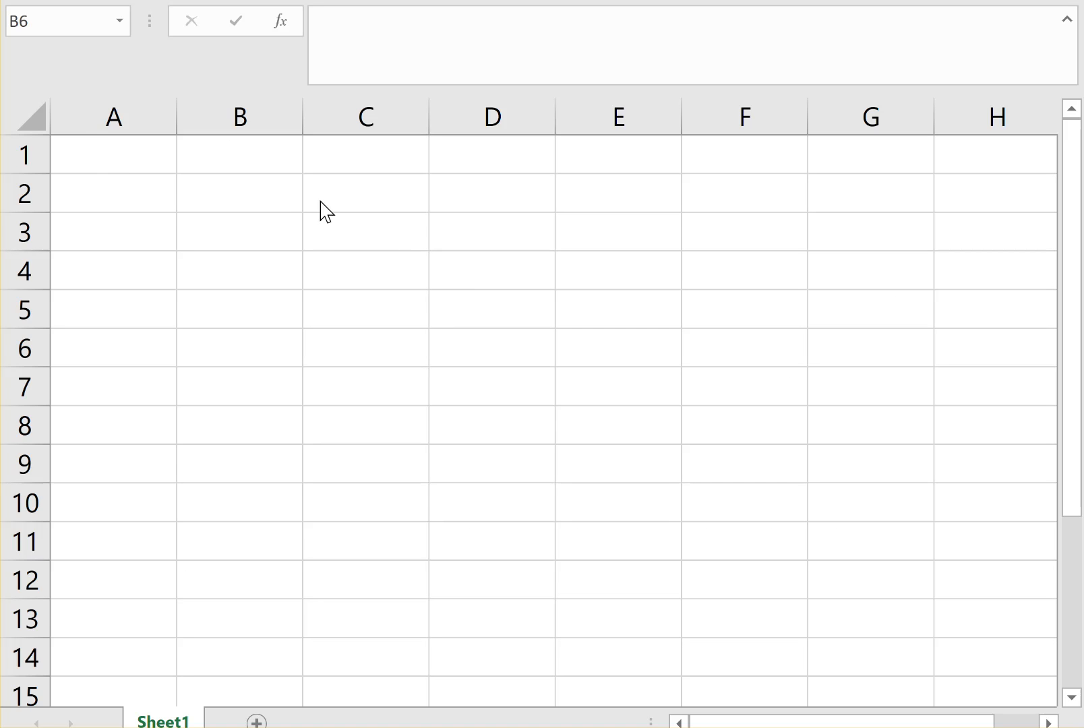
- Type the headings A in A1, A-1 in D1, B in G1 and X,Y in I1
{"action": "left_click", "coordinate": [113, 155]}
{"action": "type", "text": "A"}
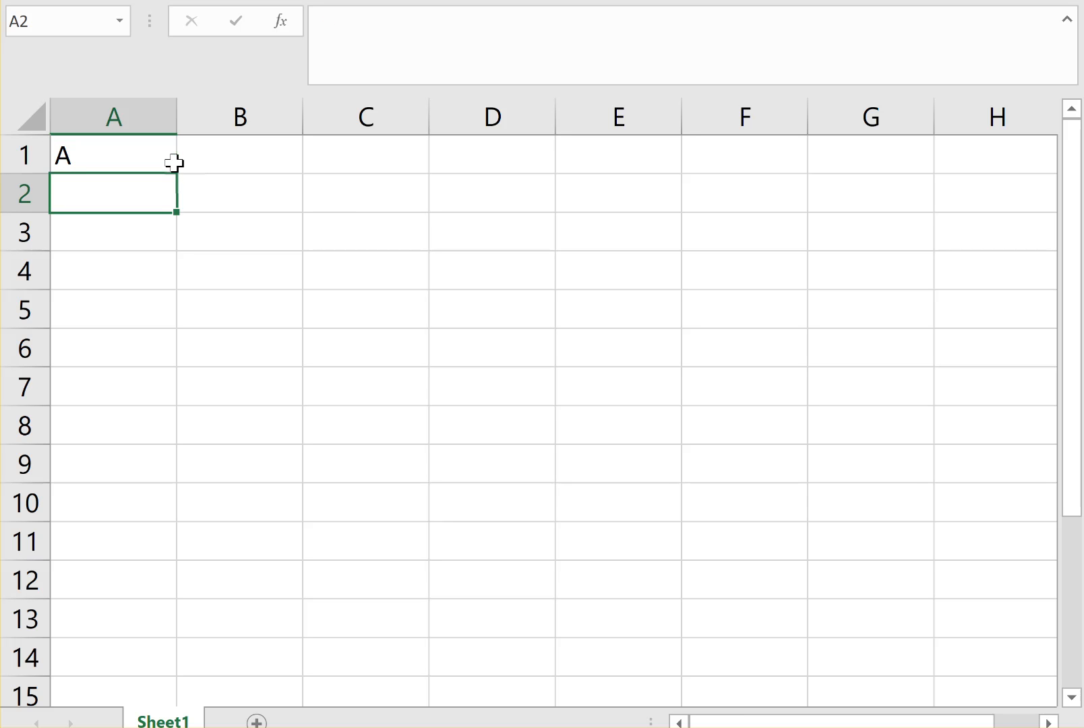
{"action": "left_click", "coordinate": [364, 193]}
{"action": "type", "text": "A-1"}
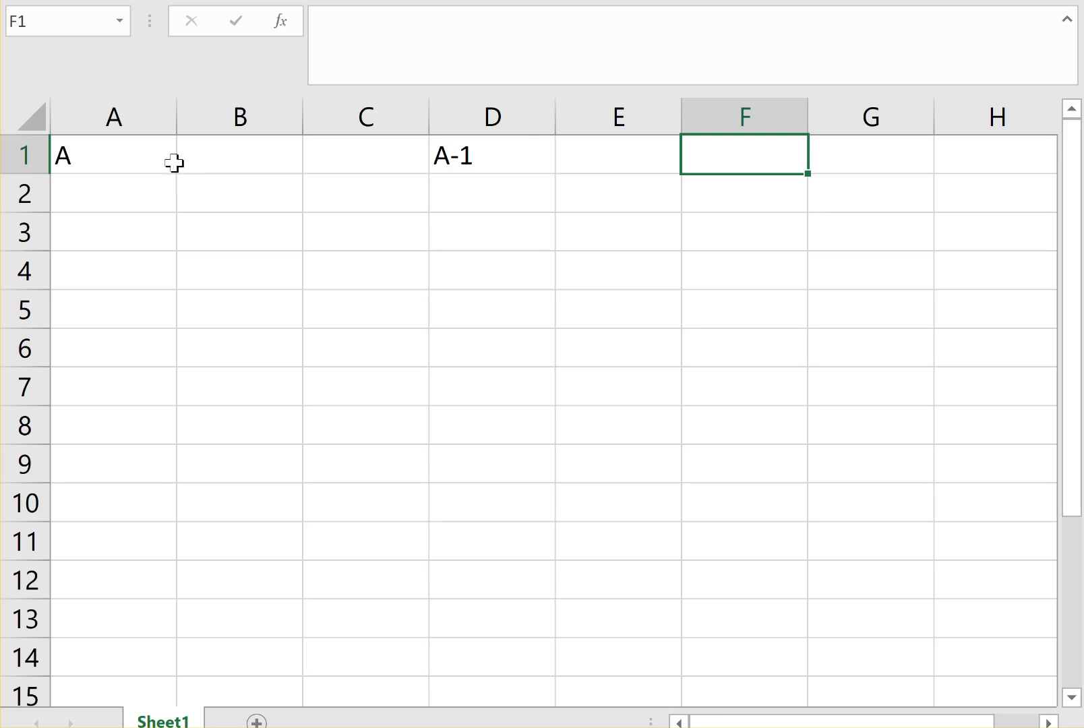
{"action": "left_click", "coordinate": [869, 155]}
{"action": "type", "text": "B"}
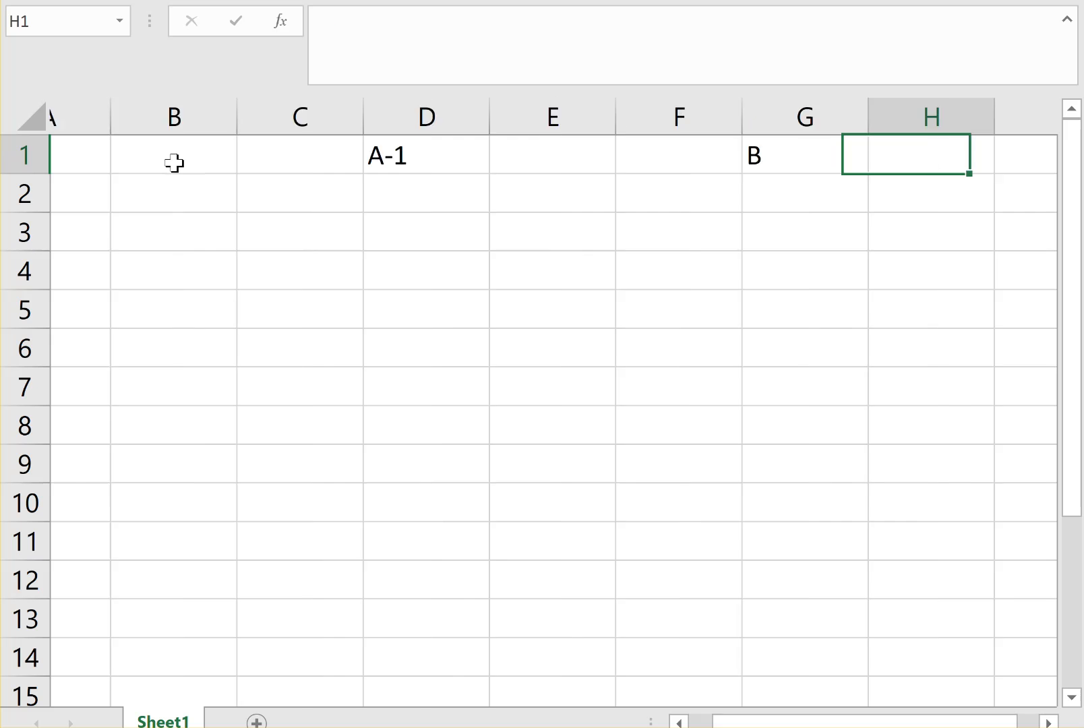
{"action": "type", "text": "X"}
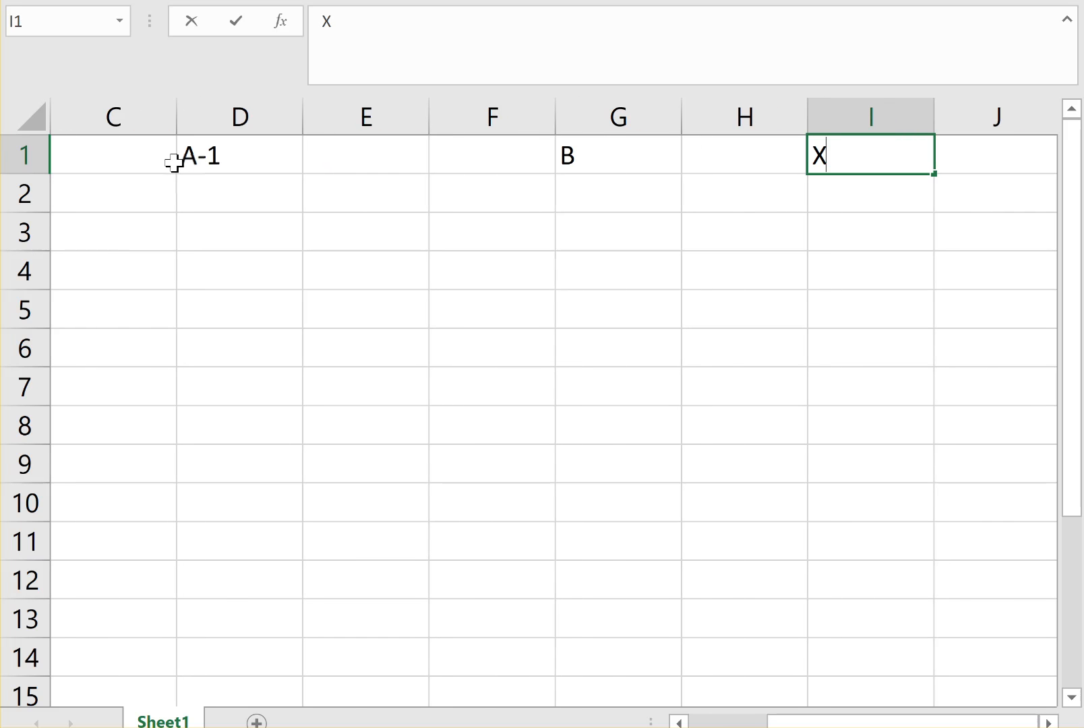
{"action": "type", "text": ",Y"}
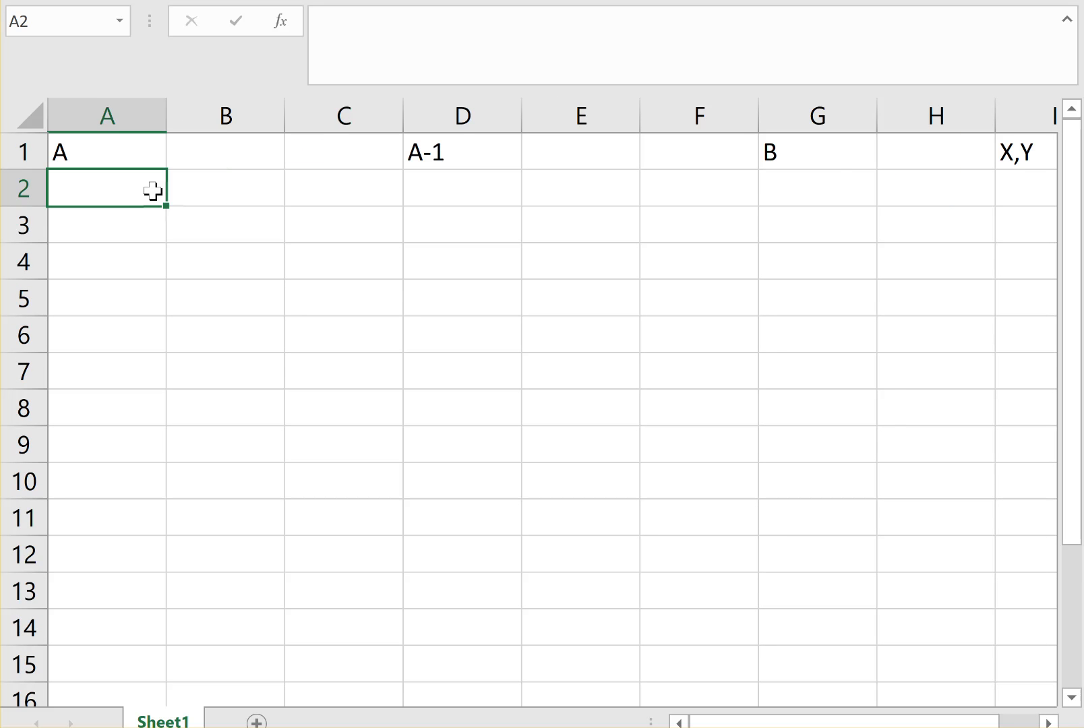
- Enter 1, 5, 3, 6 into A2:B3, then border it and centre heading A across A1:B1
{"action": "left_click", "coordinate": [225, 187]}
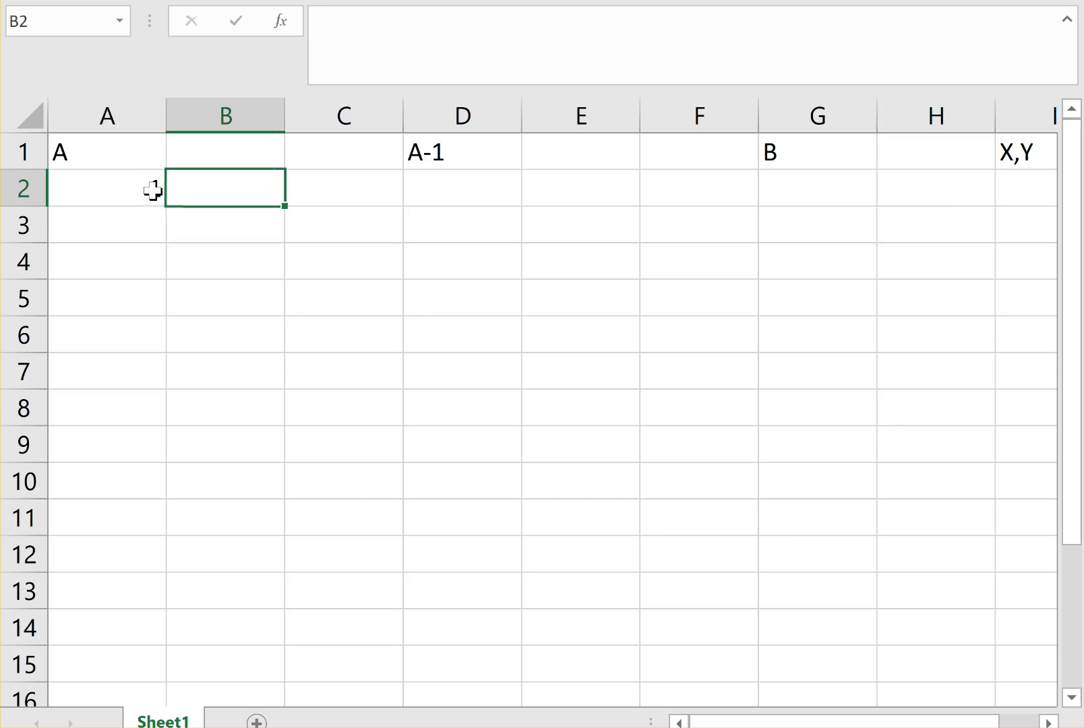
{"action": "type", "text": "5"}
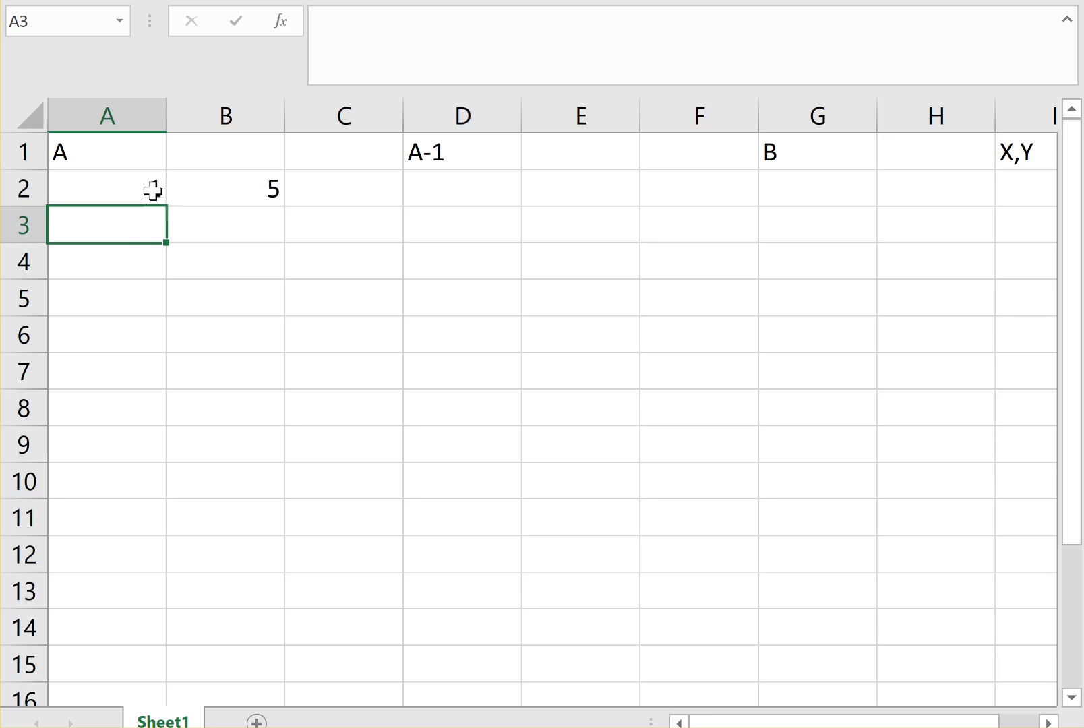
{"action": "type", "text": "3"}
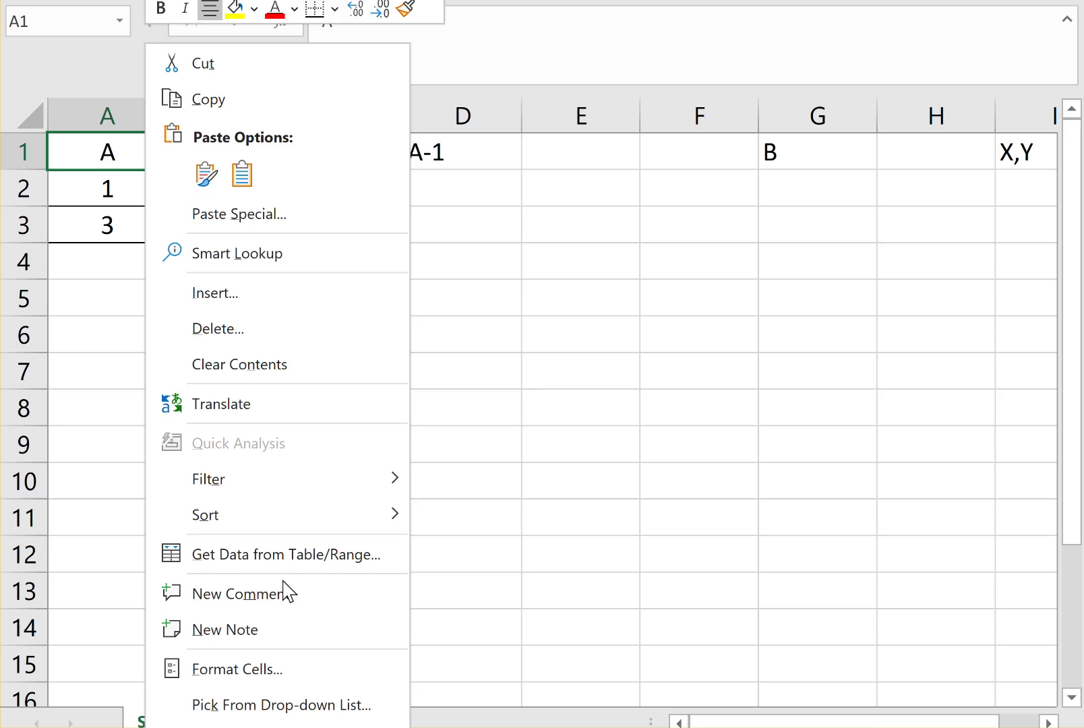
{"action": "left_click", "coordinate": [237, 669]}
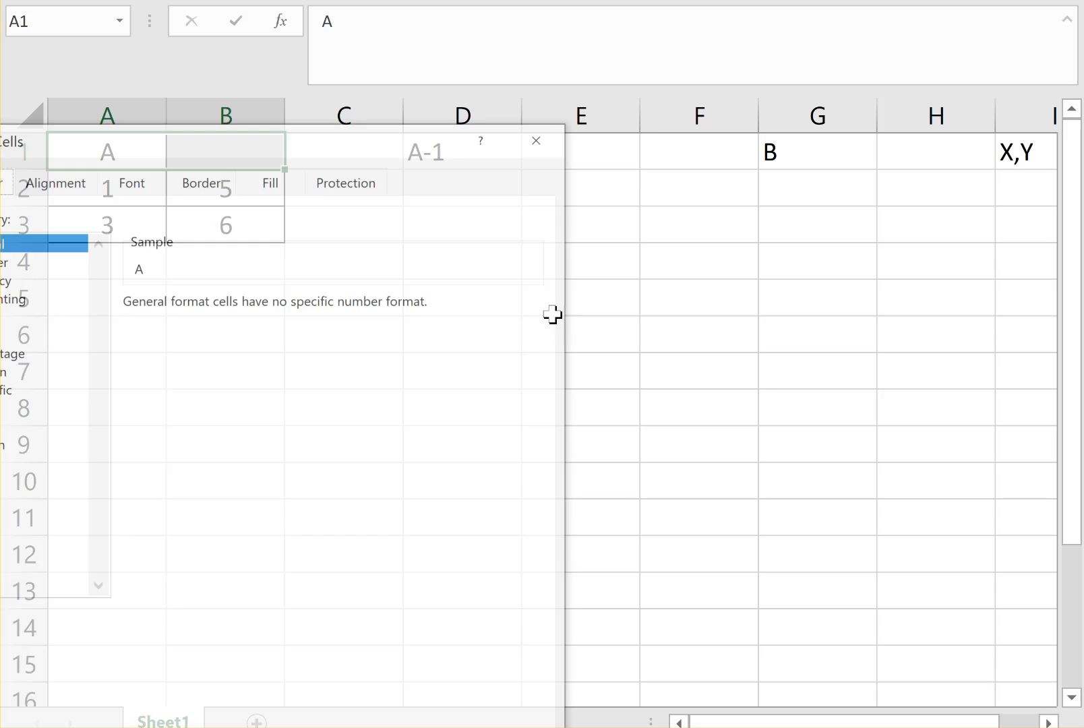
{"action": "left_click", "coordinate": [52, 179]}
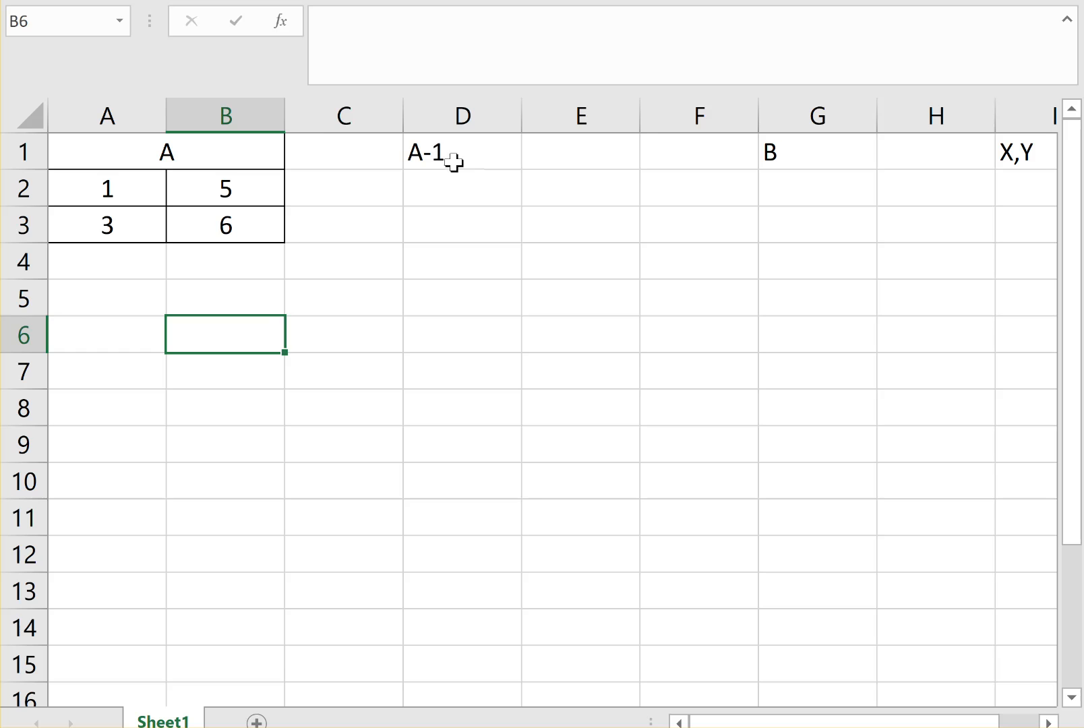
- Border D1:E3 and centre the A-1 heading across D1:E1
{"action": "left_click_drag", "start_coordinate": [461, 153], "coordinate": [580, 225]}
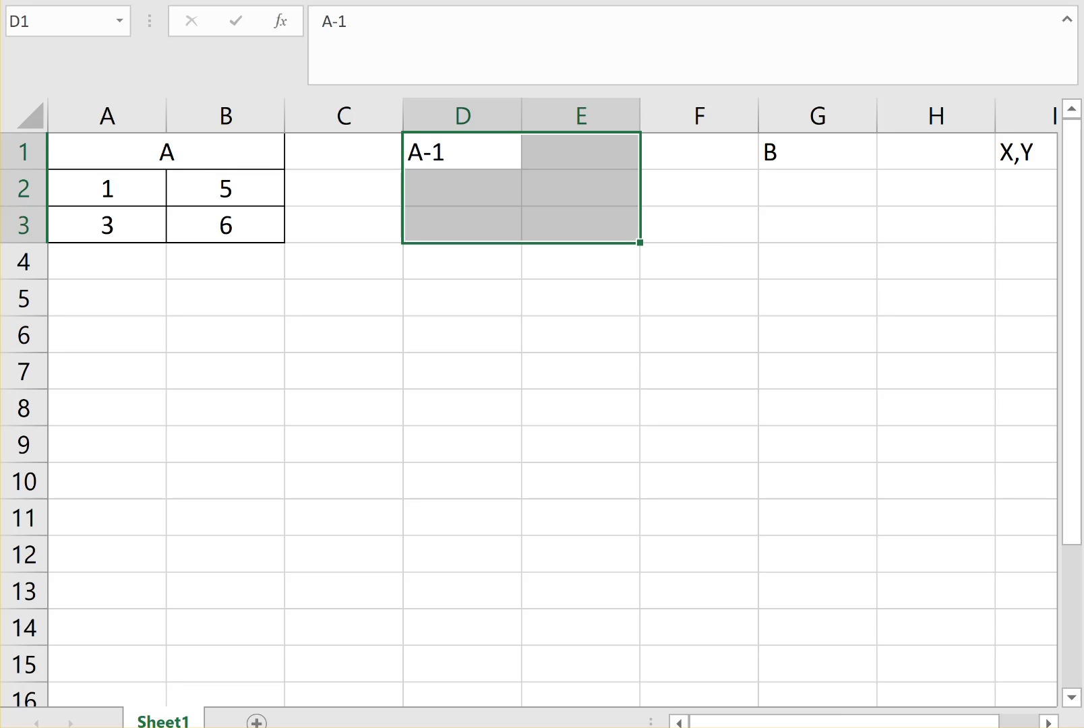
{"action": "left_click", "coordinate": [28, 14]}
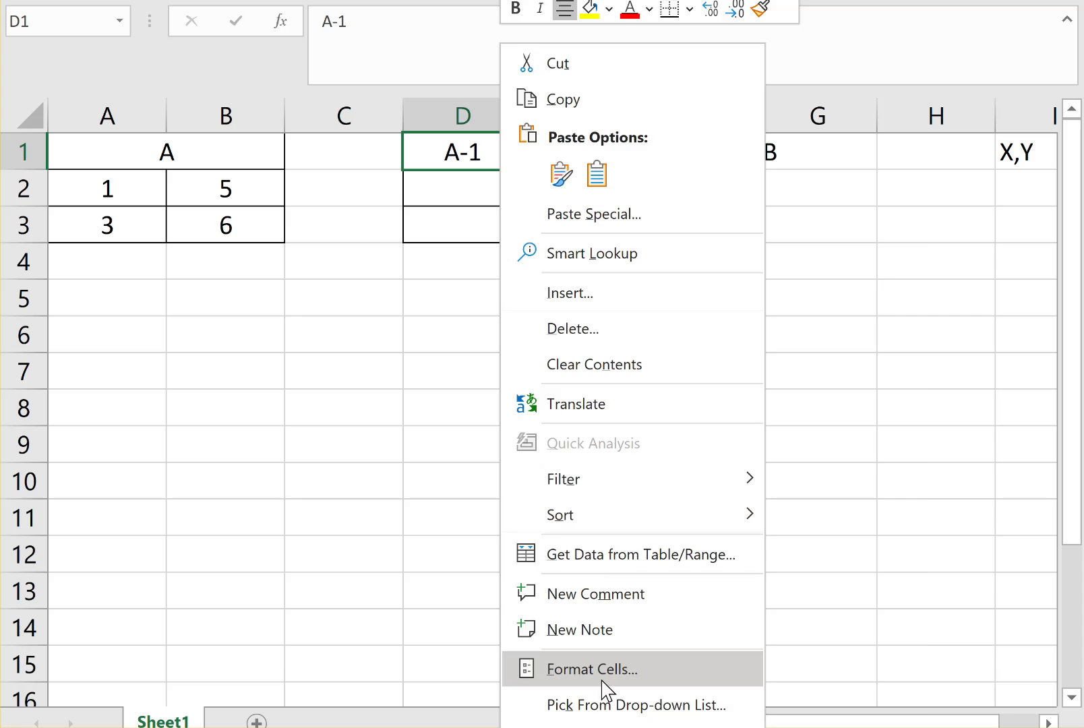
{"action": "left_click", "coordinate": [591, 669]}
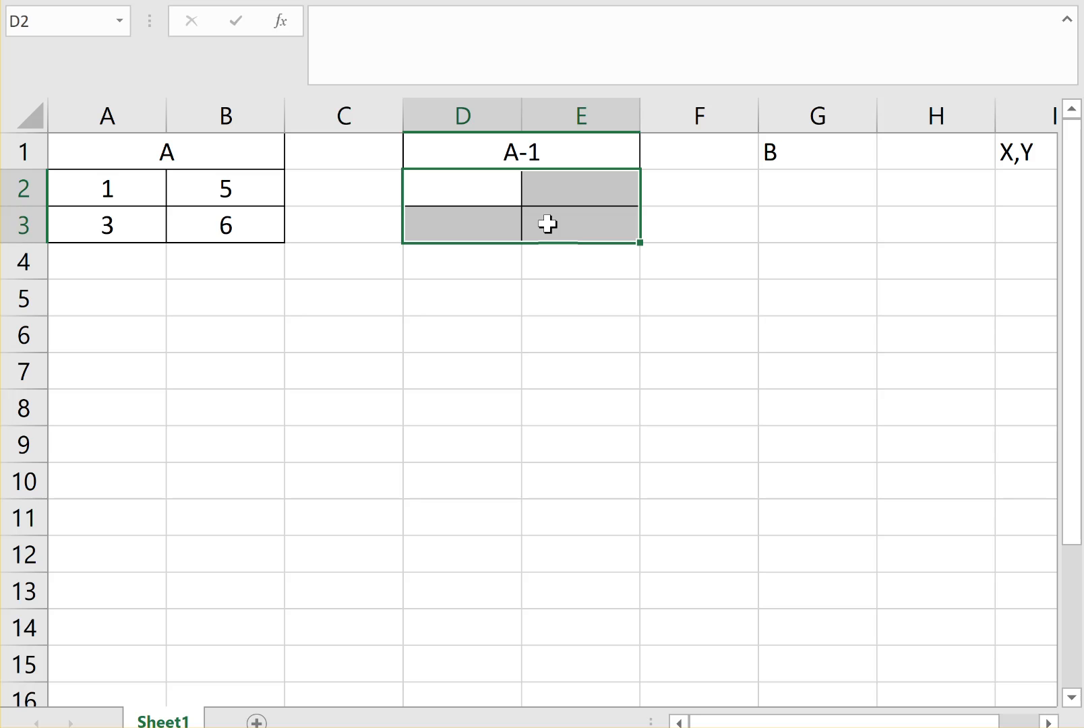
- Enter the array formula =MINVERSE(A2:B3) into D2:E3
{"action": "type", "text": "="}
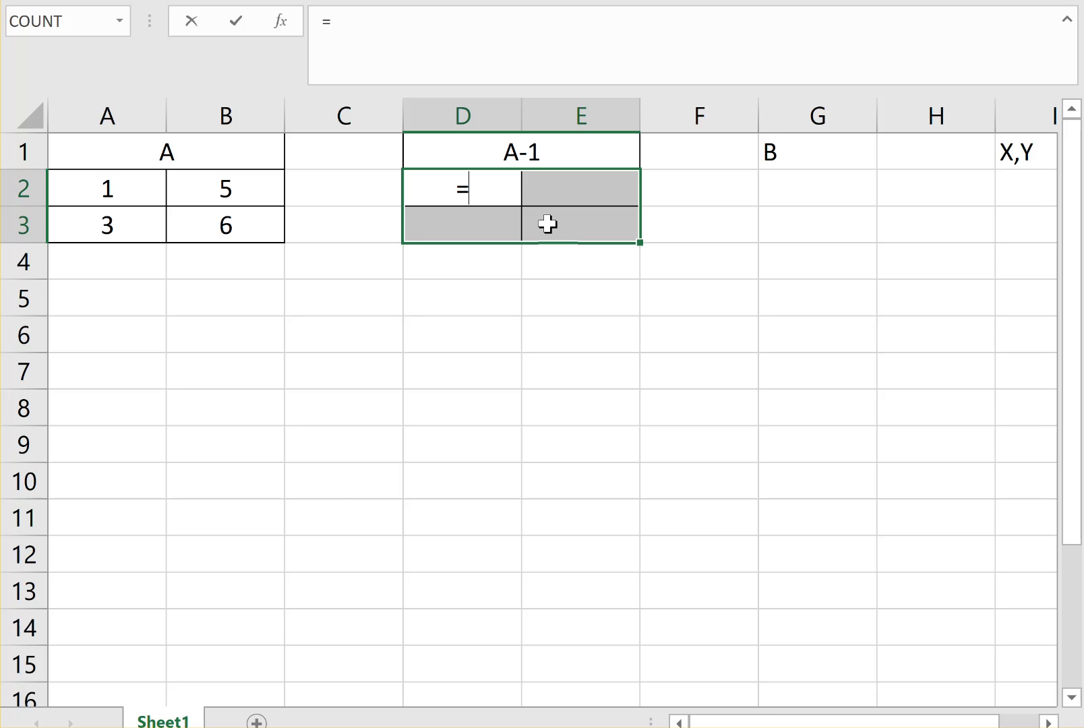
{"action": "type", "text": "m"}
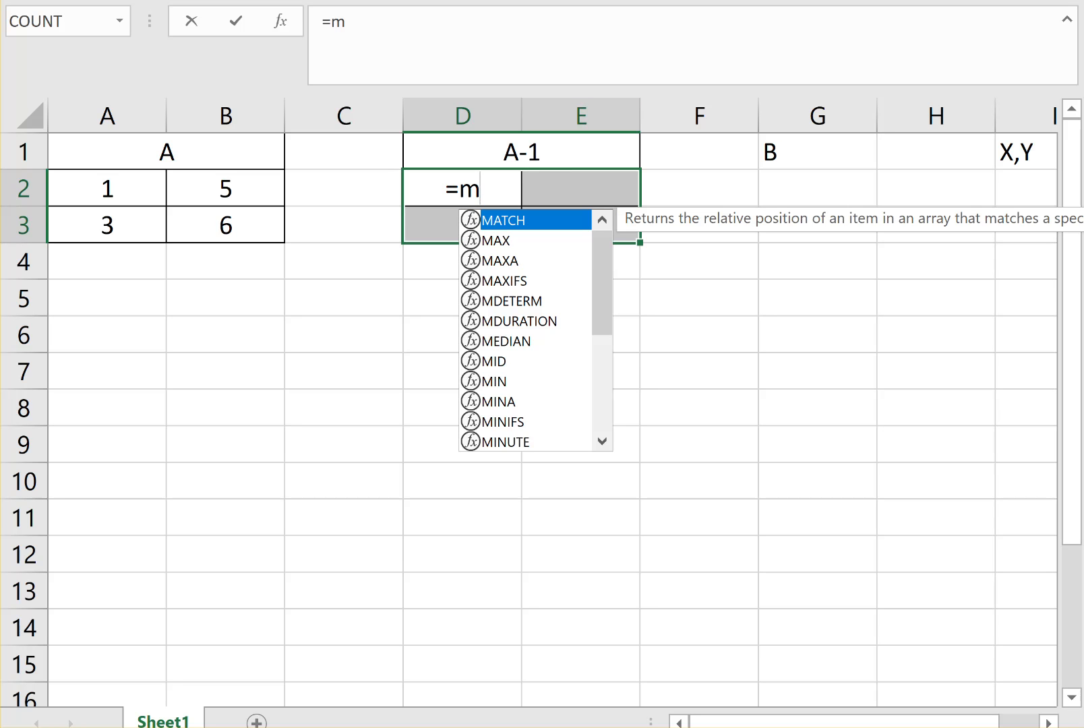
{"action": "key", "text": "backspace"}
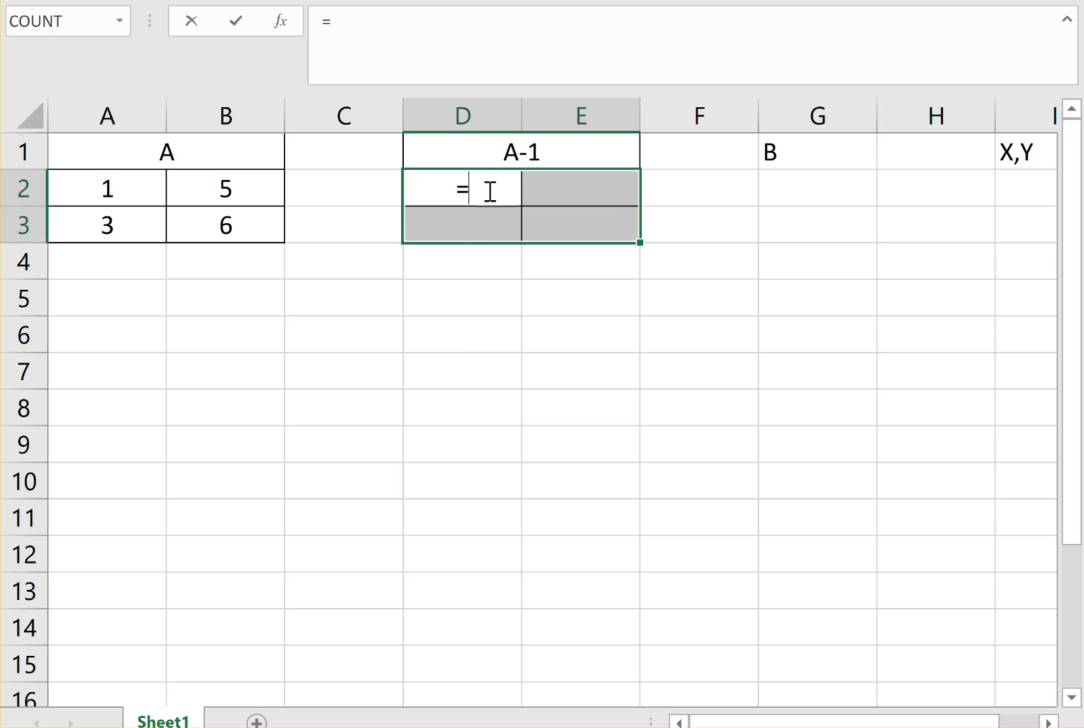
{"action": "type", "text": "m"}
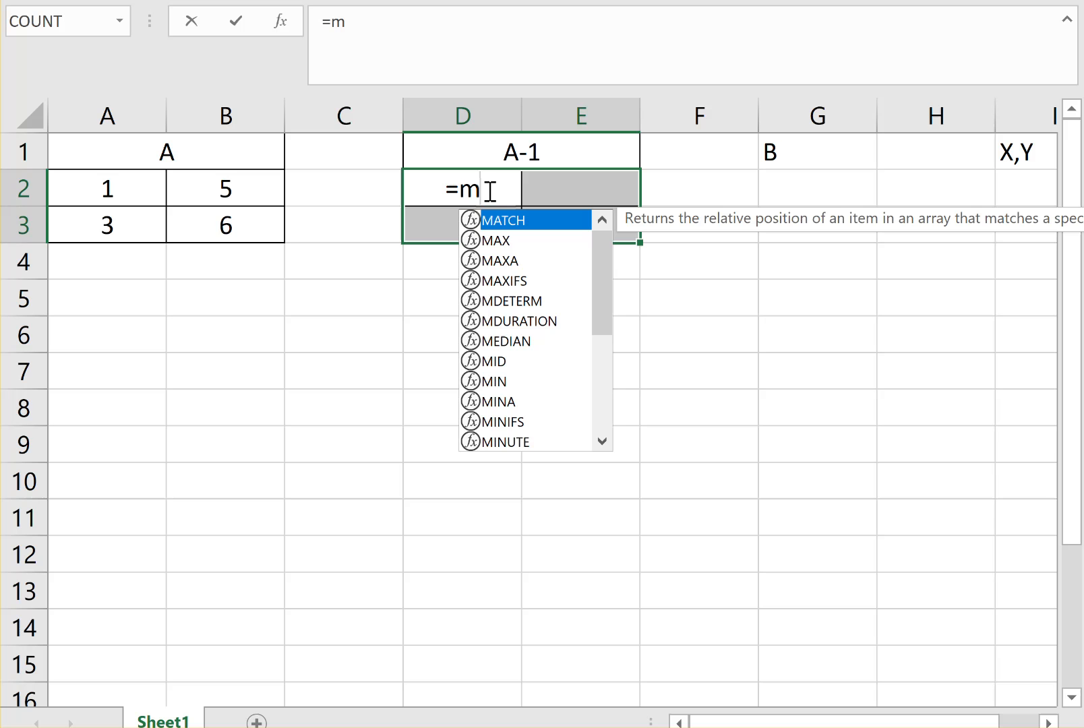
{"action": "type", "text": "i"}
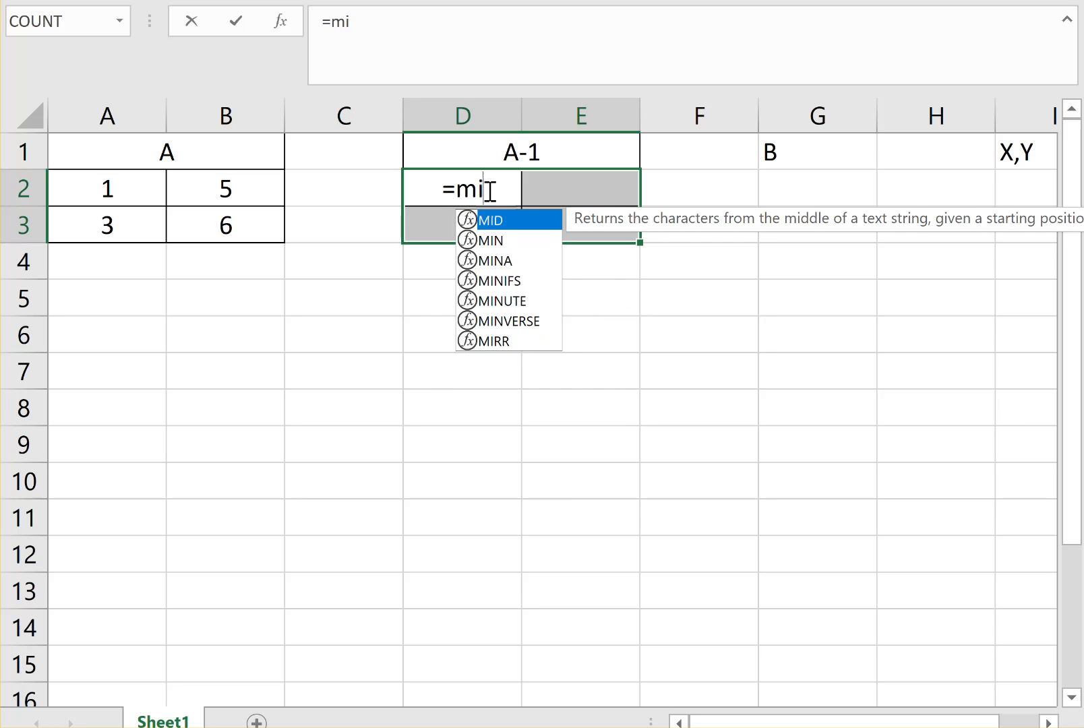
{"action": "type", "text": "n"}
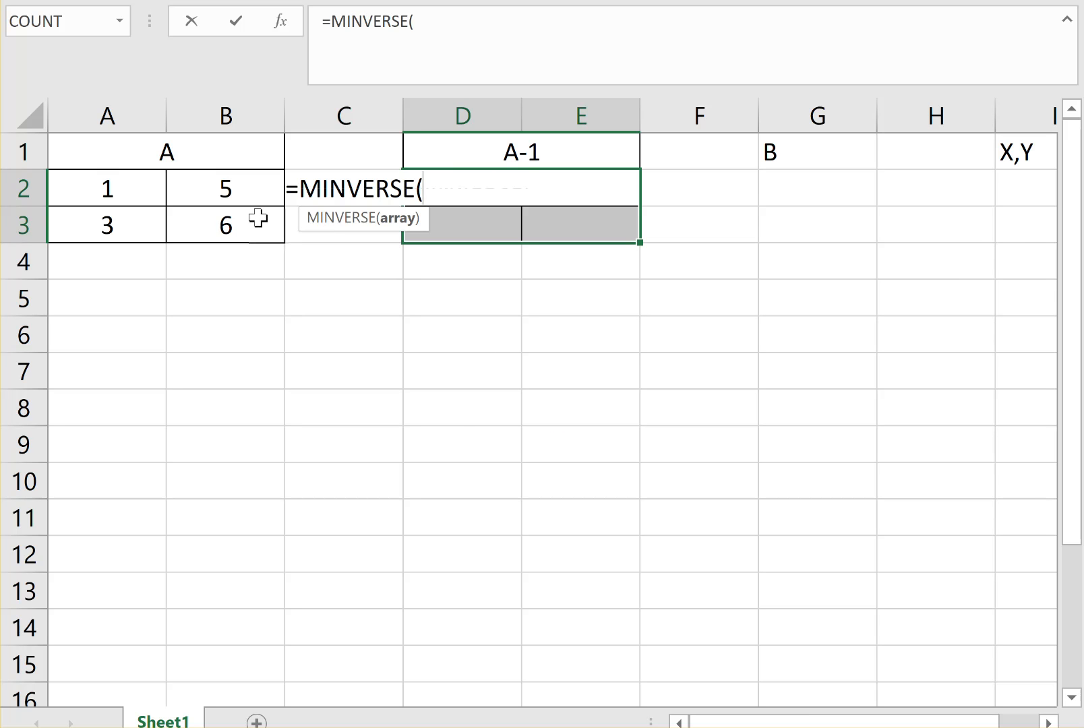
{"action": "mouse_move", "coordinate": [107, 188]}
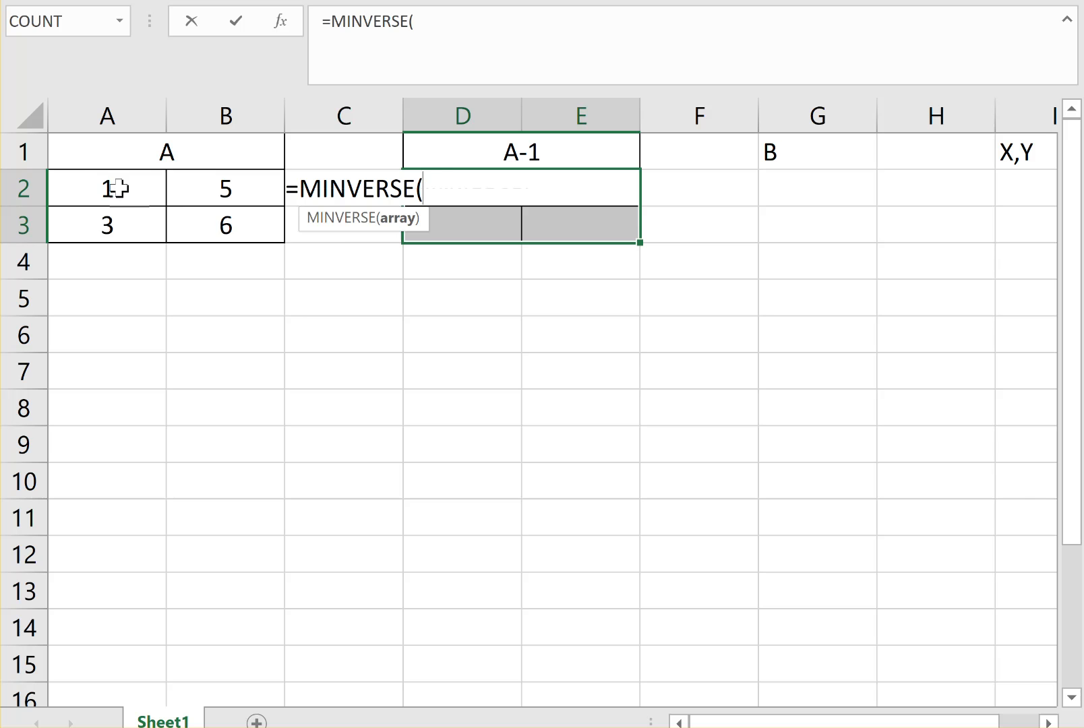
{"action": "left_click_drag", "start_coordinate": [108, 188], "coordinate": [225, 225]}
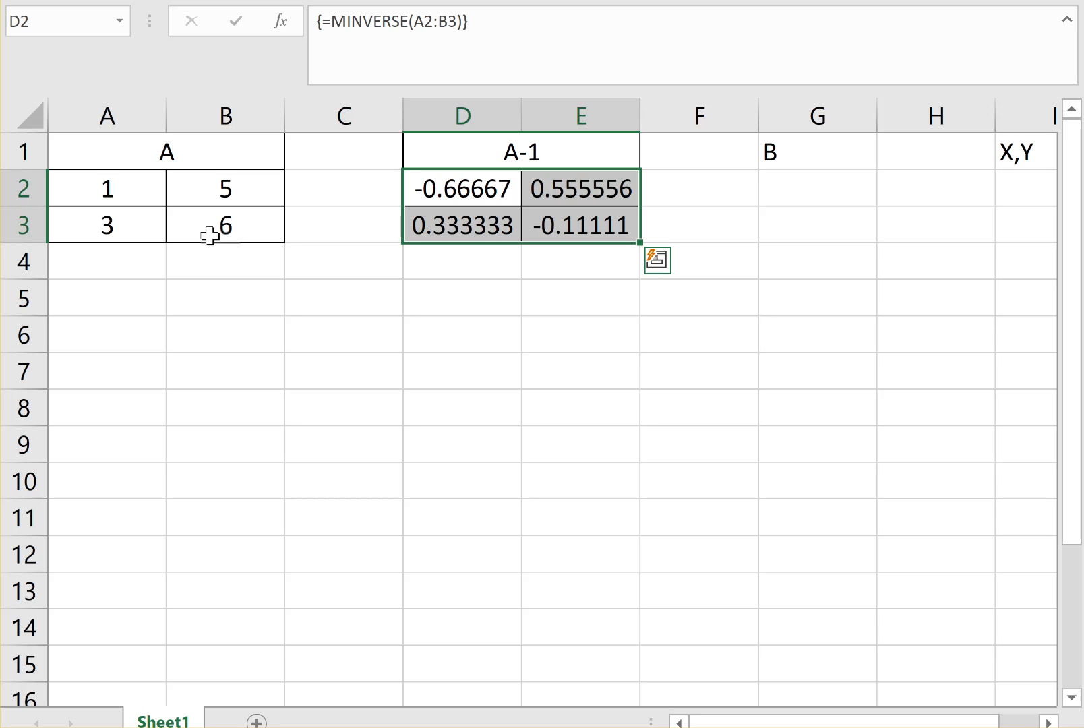
- Enter 10 and 12 in G2:G3, border the B and X,Y blocks, and select I2:I3
{"action": "left_click", "coordinate": [816, 189]}
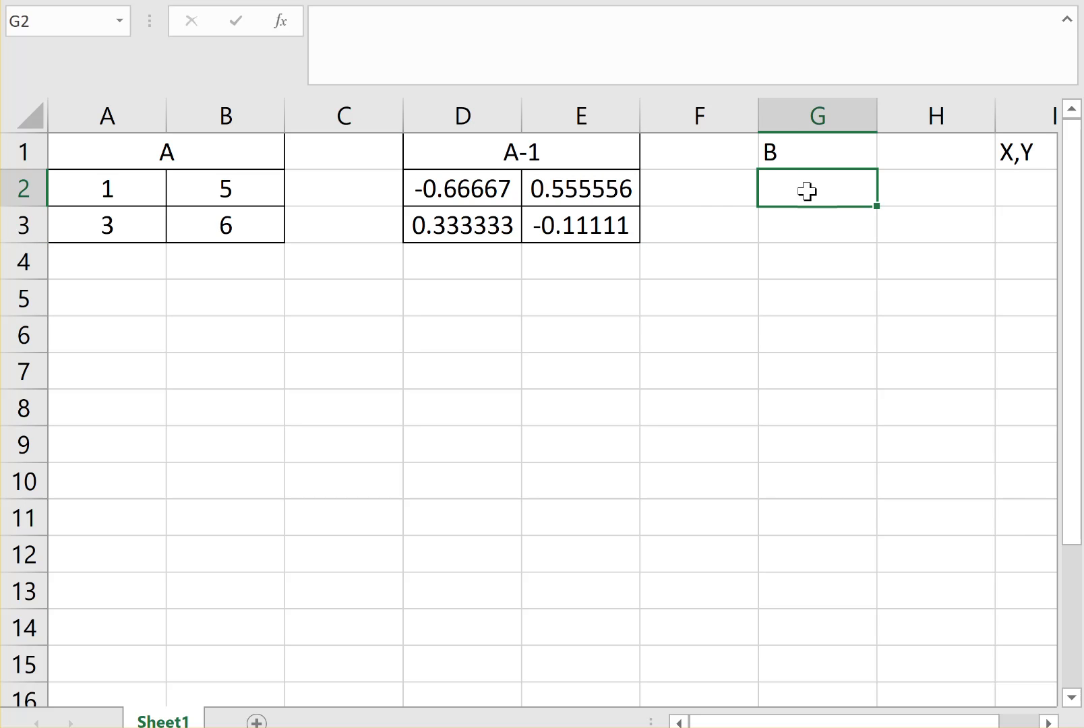
{"action": "type", "text": "10"}
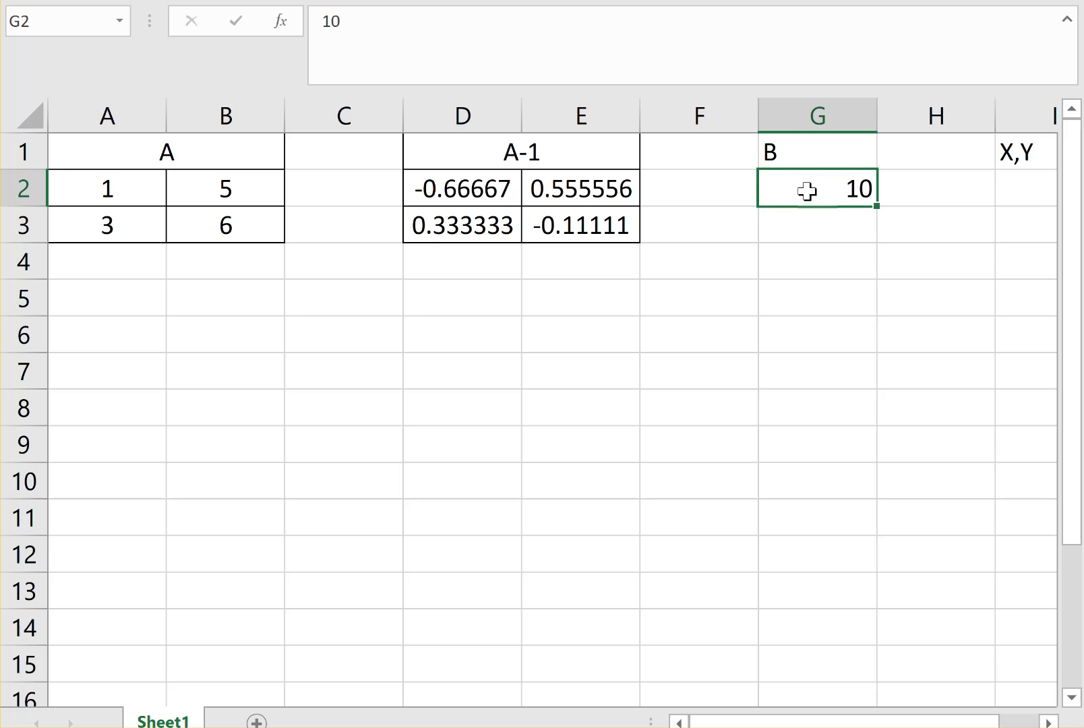
{"action": "type", "text": "12"}
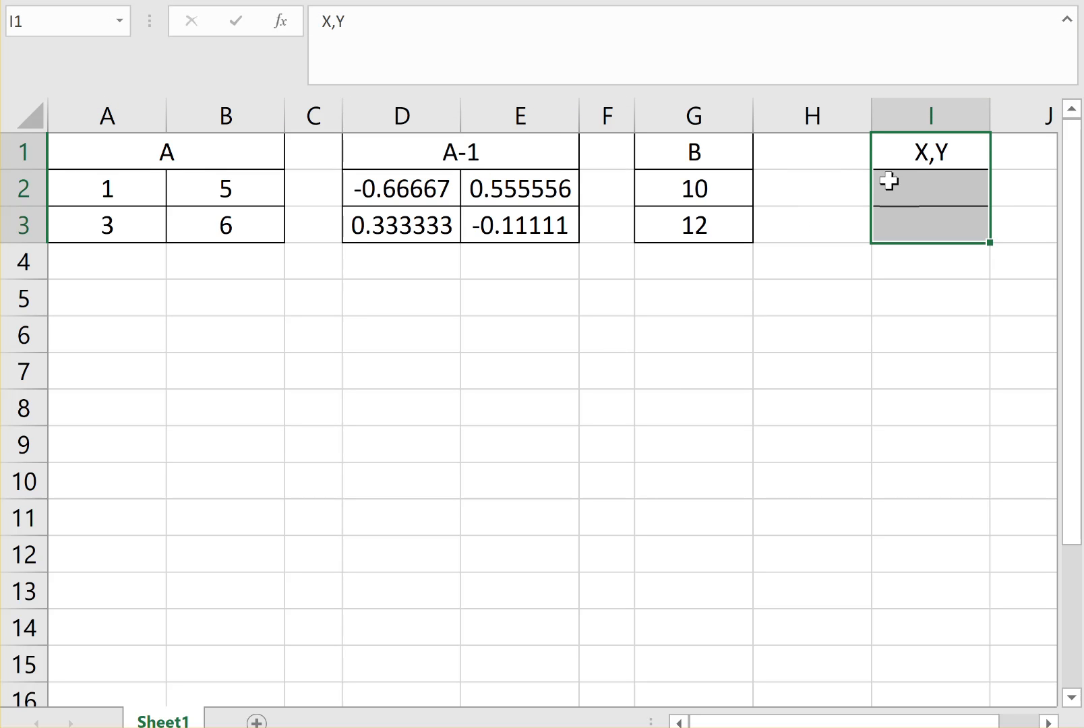
{"action": "left_click", "coordinate": [929, 188]}
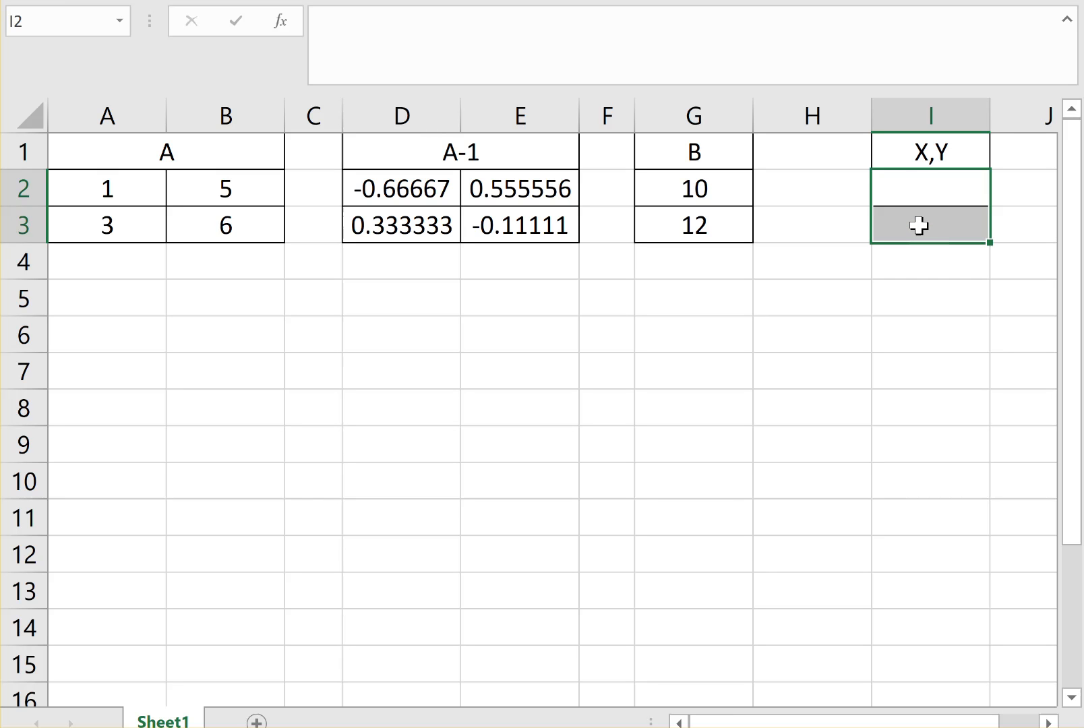
- Enter the array formula =MMULT(D2:E3,G2:G3) into I2:I3, giving 0 and 2
{"action": "type", "text": "="}
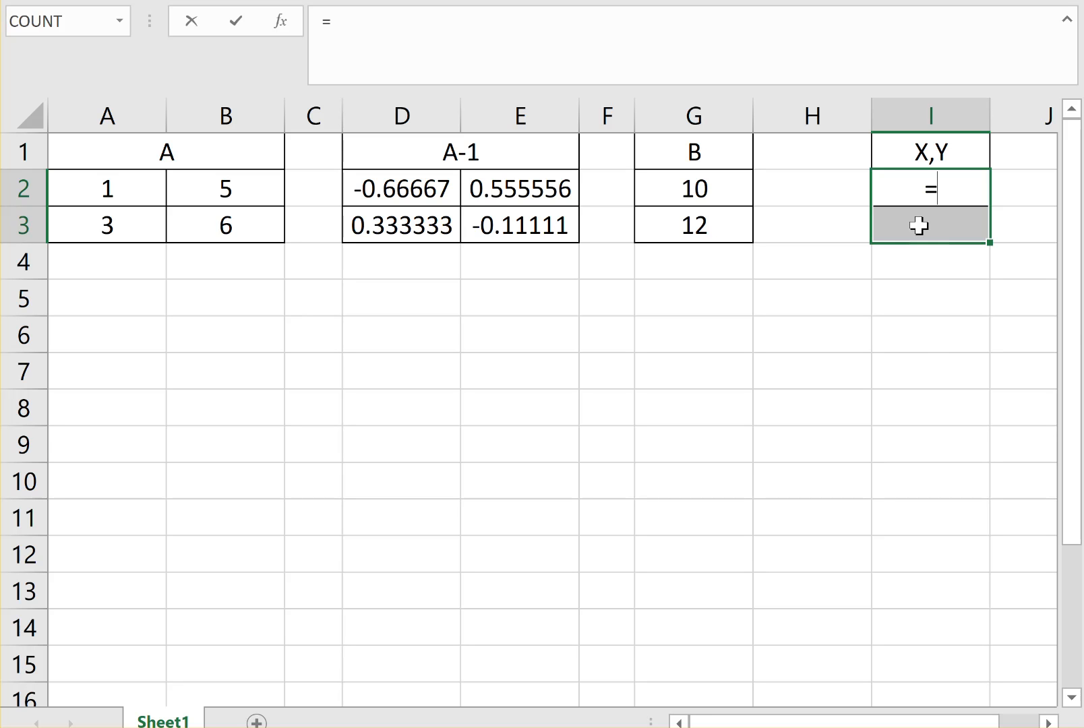
{"action": "type", "text": "mm"}
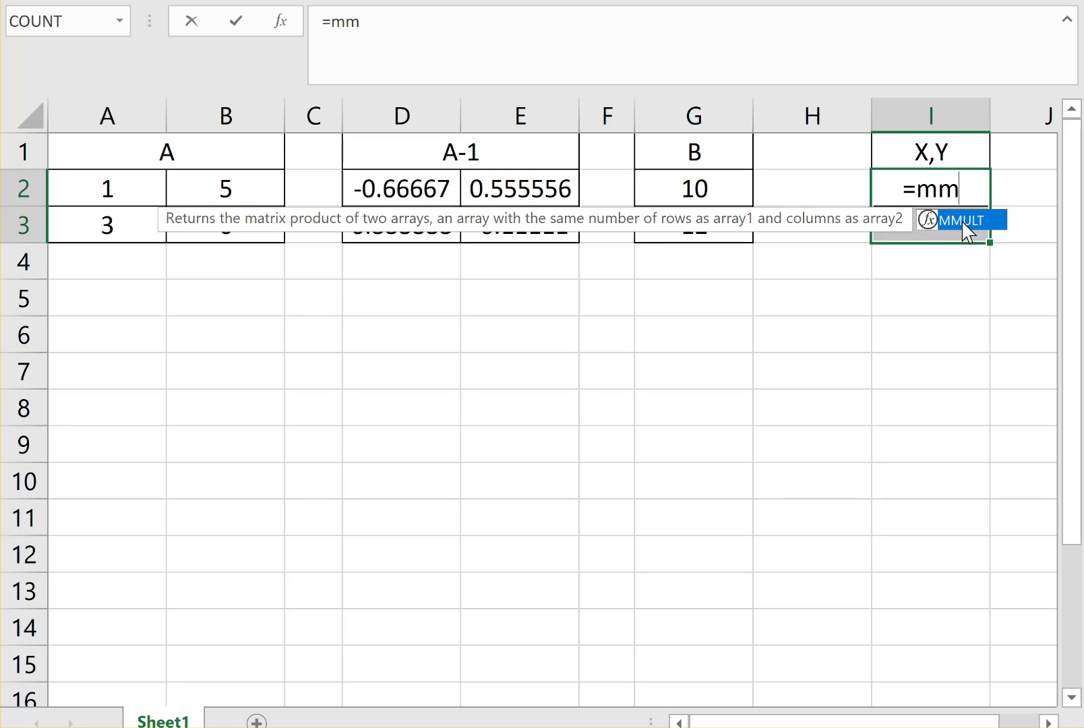
{"action": "left_click", "coordinate": [400, 188]}
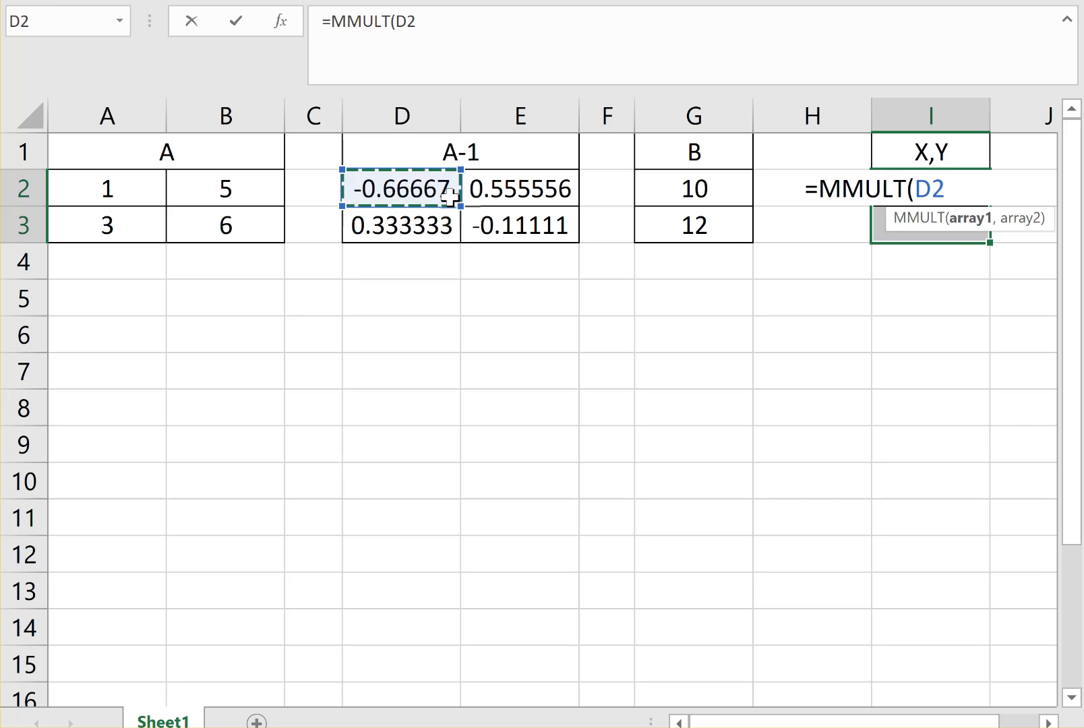
{"action": "left_click_drag", "start_coordinate": [401, 188], "coordinate": [518, 224]}
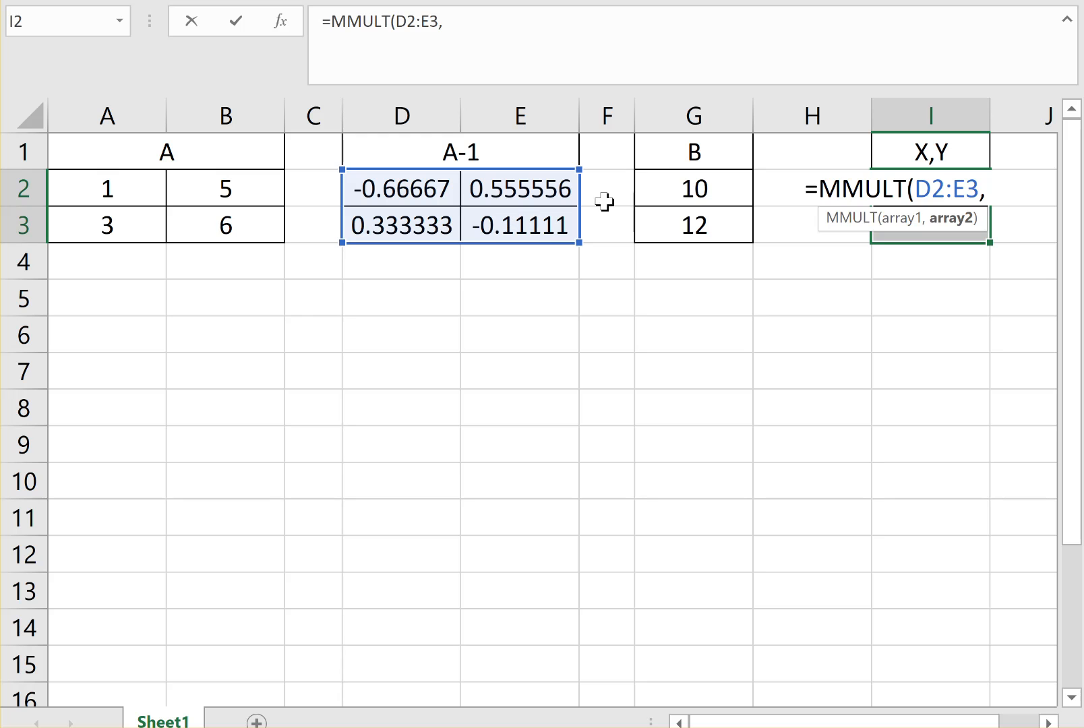
{"action": "left_click_drag", "start_coordinate": [692, 188], "coordinate": [693, 225]}
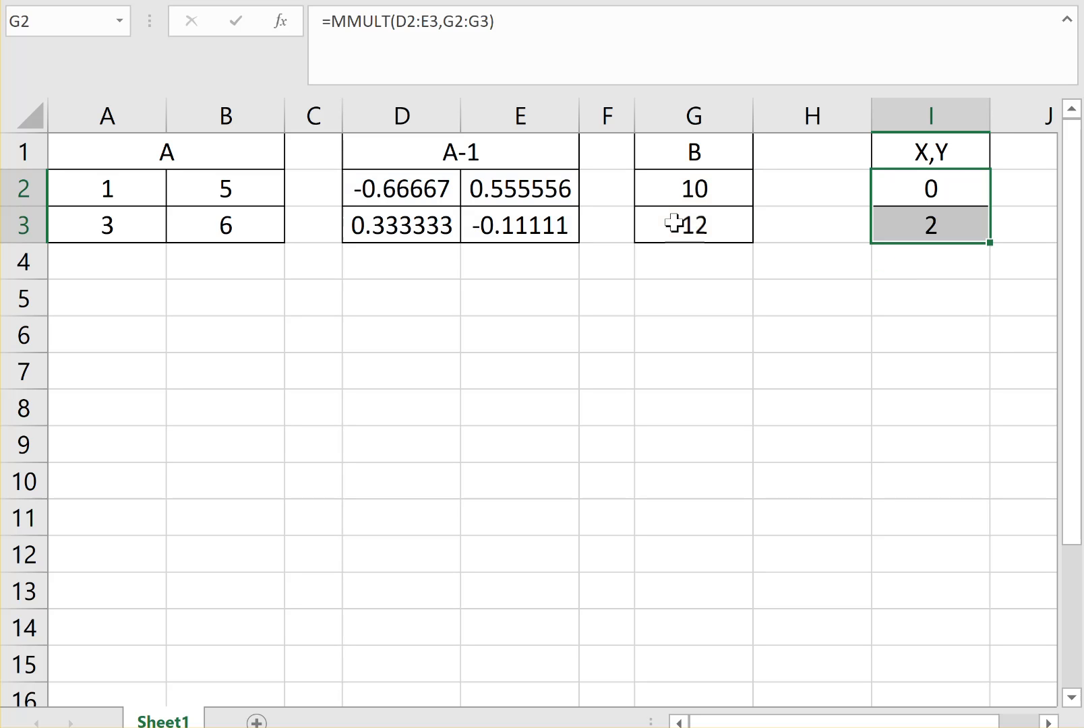
{"action": "key", "text": "ctrl+shift+enter"}
{"action": "type", "text": "X"}
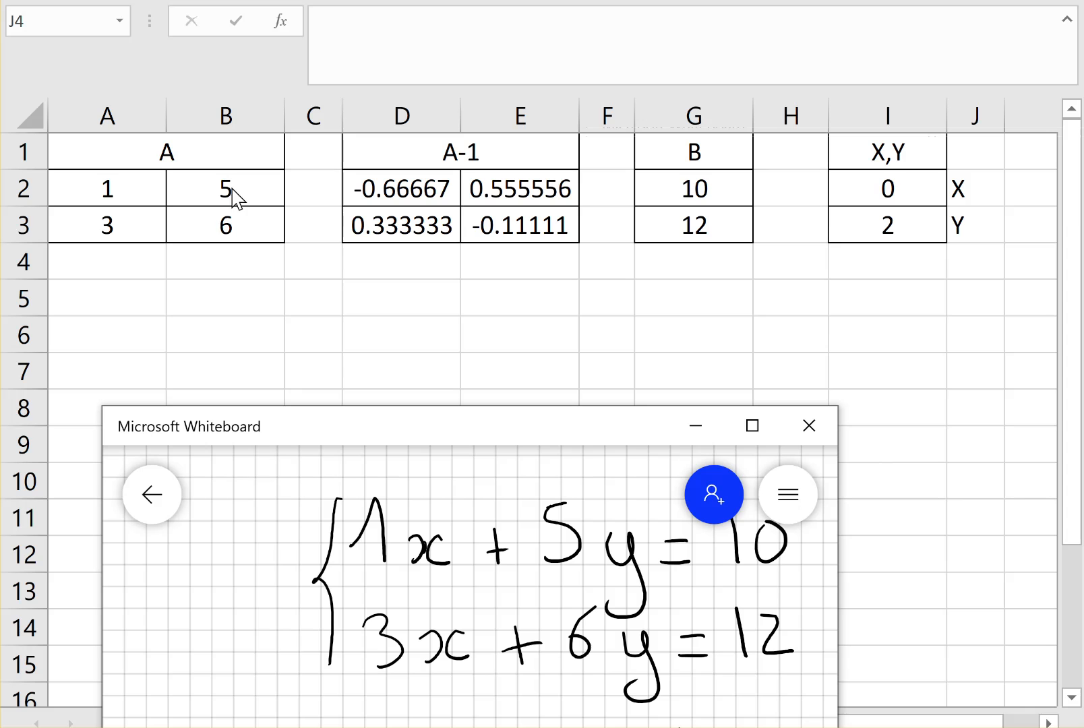
{"action": "mouse_move", "coordinate": [111, 232]}
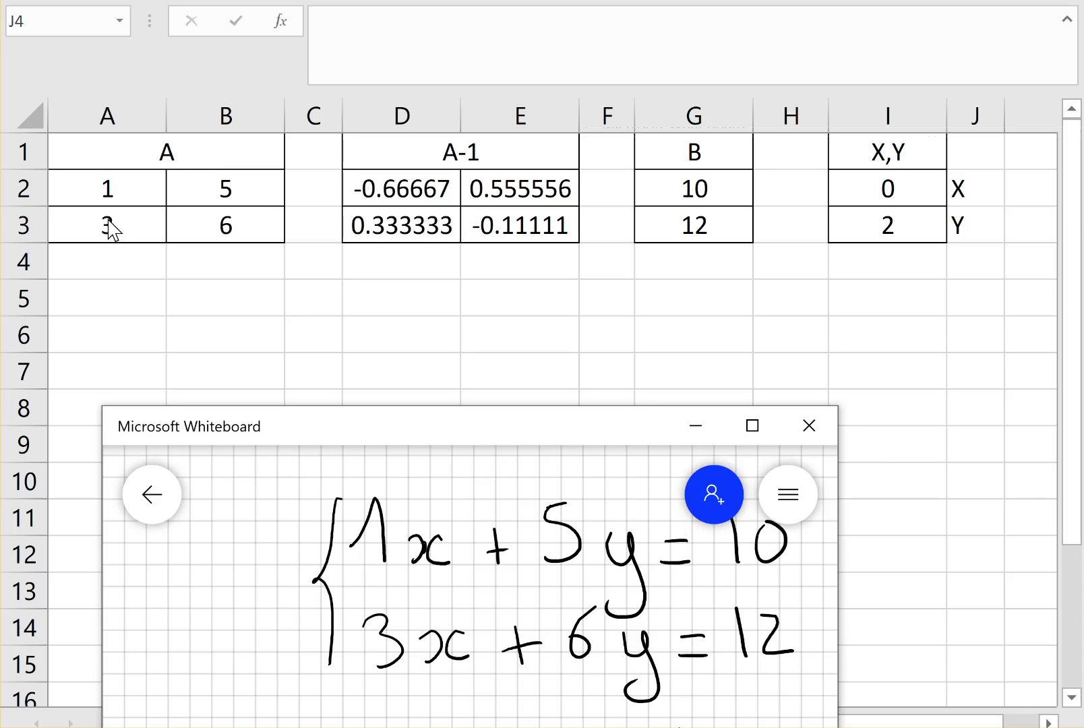
{"action": "mouse_move", "coordinate": [766, 238]}
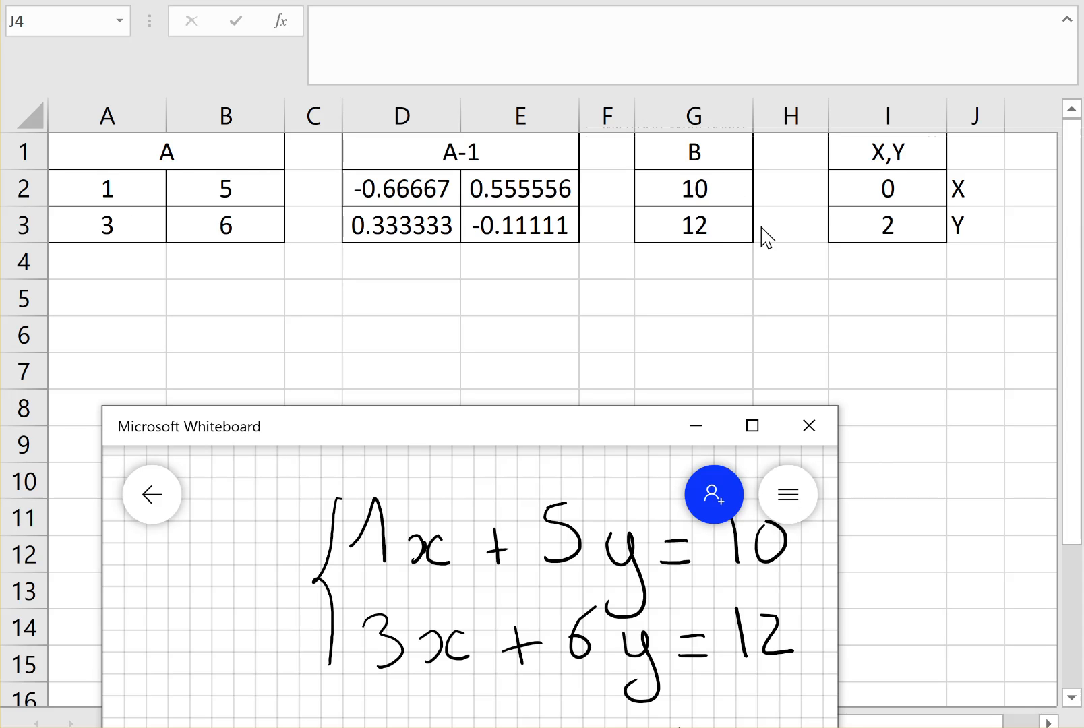
{"action": "mouse_move", "coordinate": [916, 249]}
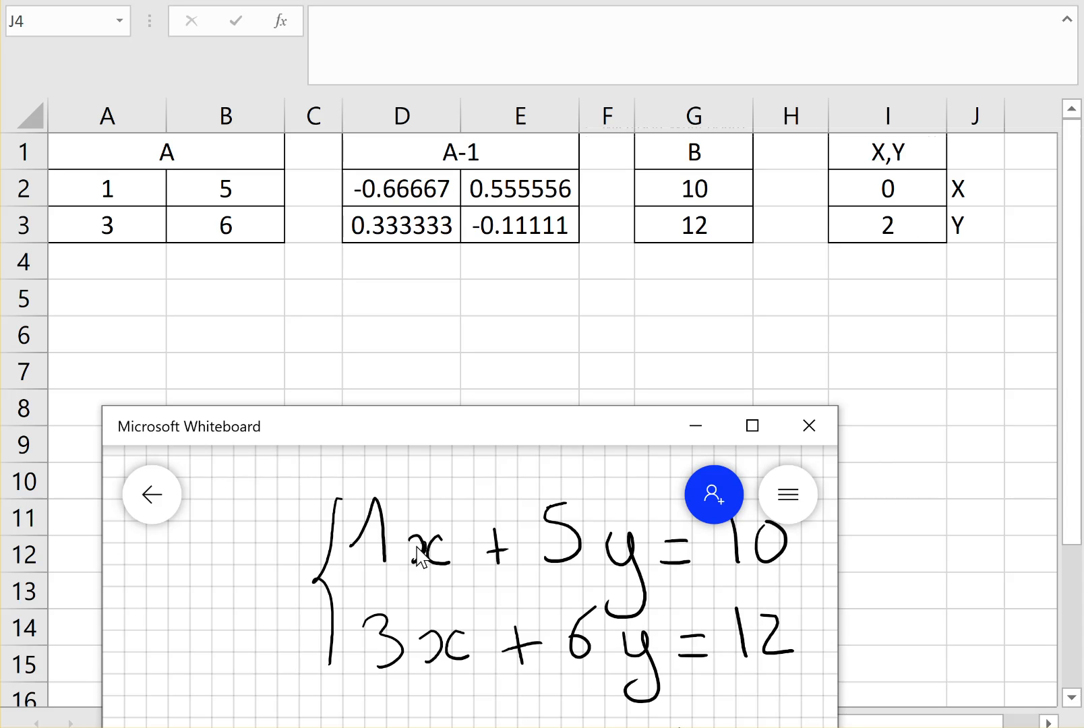
{"action": "mouse_move", "coordinate": [529, 660]}
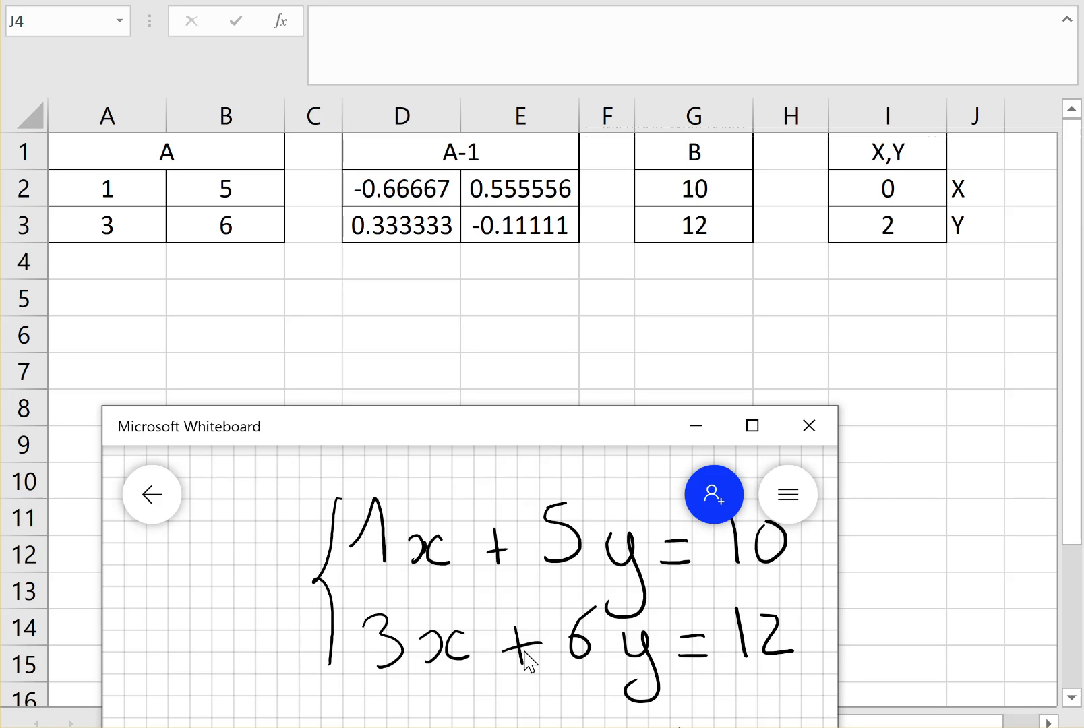
{"action": "mouse_move", "coordinate": [705, 657]}
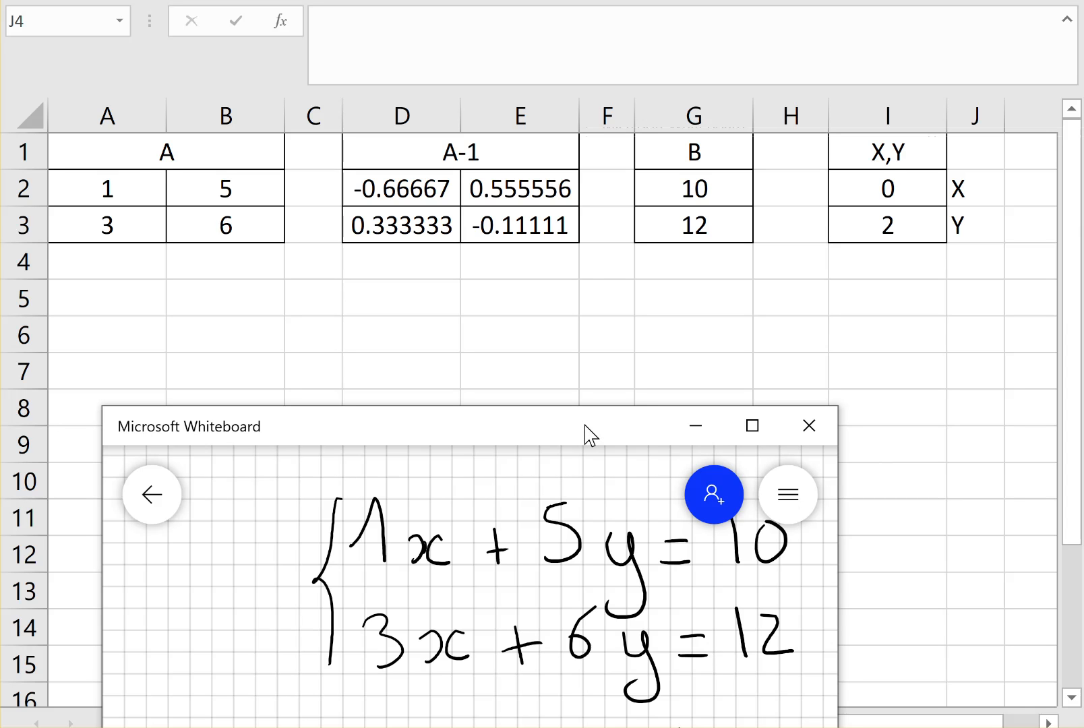
{"action": "mouse_move", "coordinate": [819, 474]}
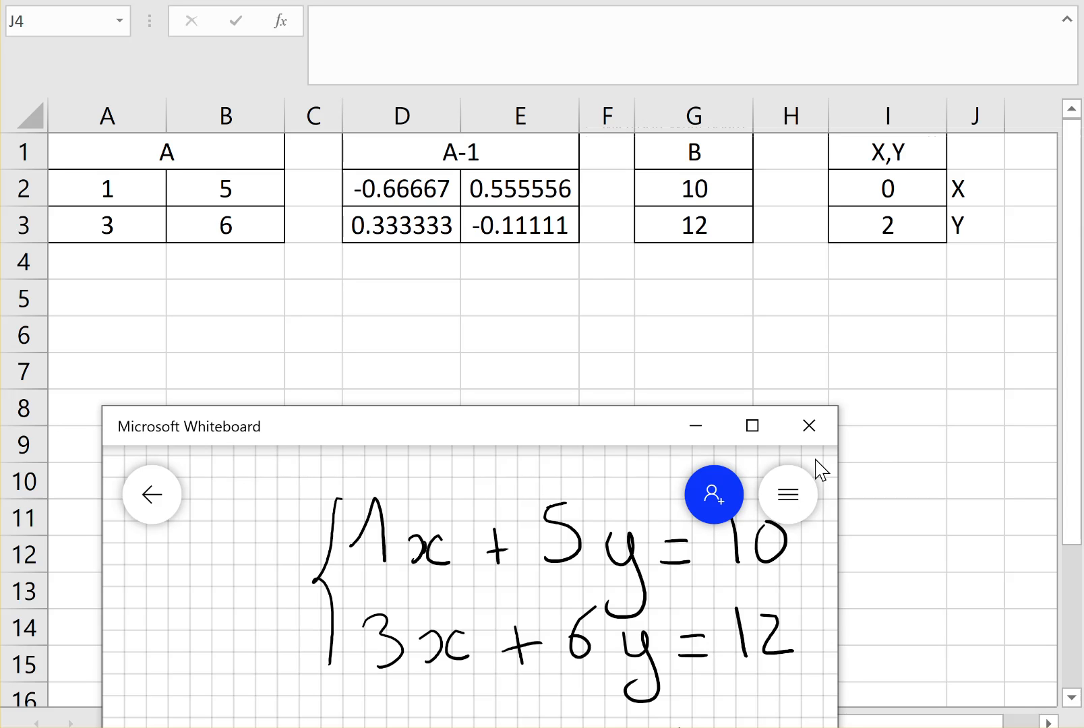
{"action": "mouse_move", "coordinate": [384, 569]}
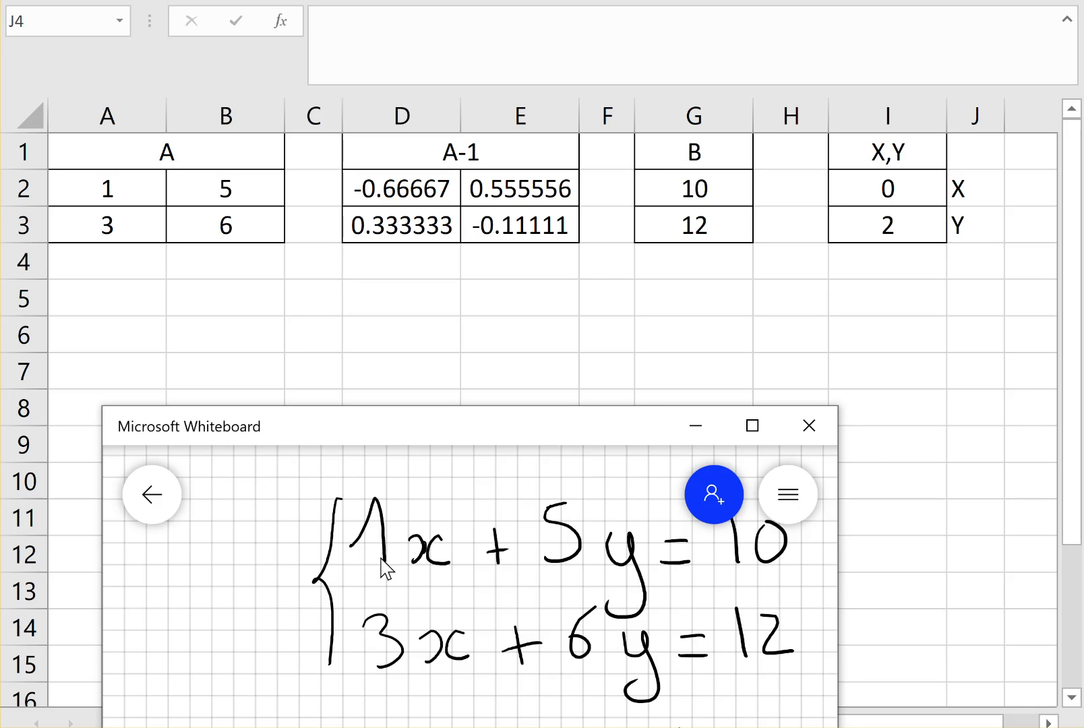
- Change matrix A's top row to 2 and 4, turning A-1 and X,Y into #NUM!
{"action": "left_click", "coordinate": [106, 189]}
{"action": "type", "text": "2"}
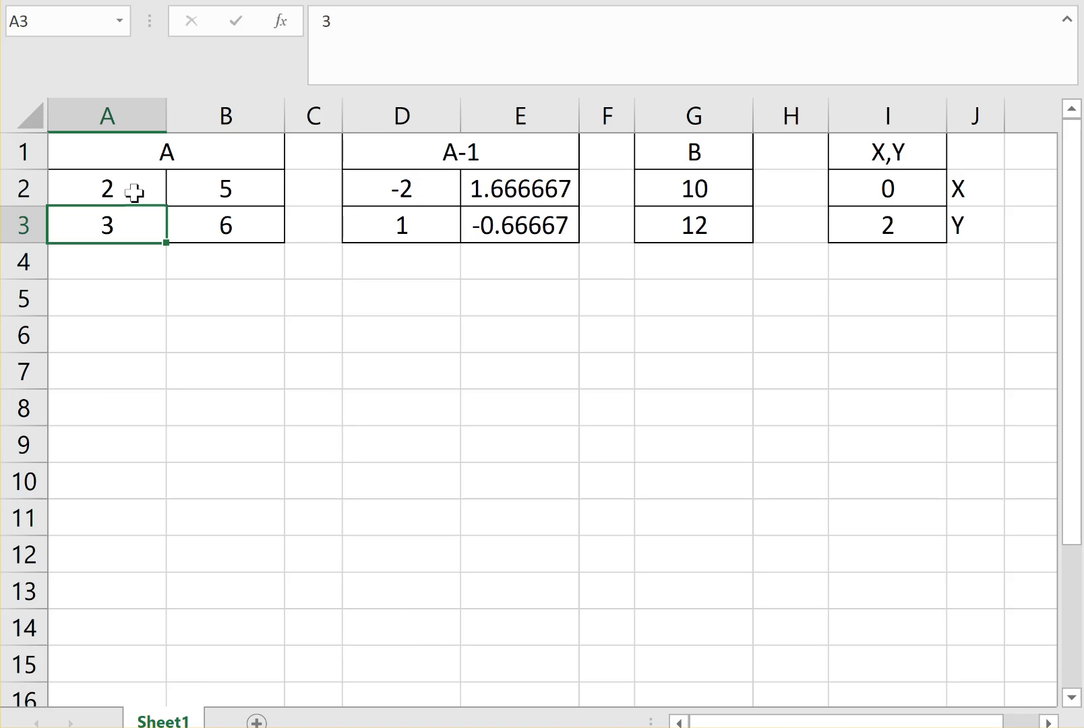
{"action": "left_click", "coordinate": [225, 188]}
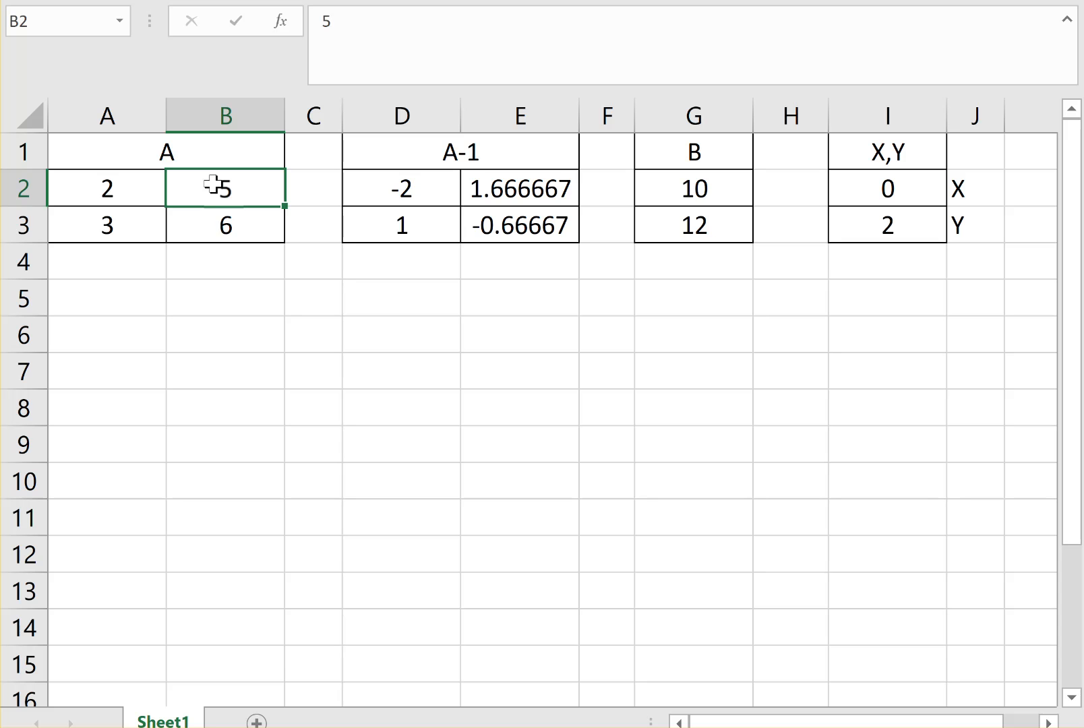
{"action": "right_click", "coordinate": [223, 188]}
{"action": "type", "text": "4"}
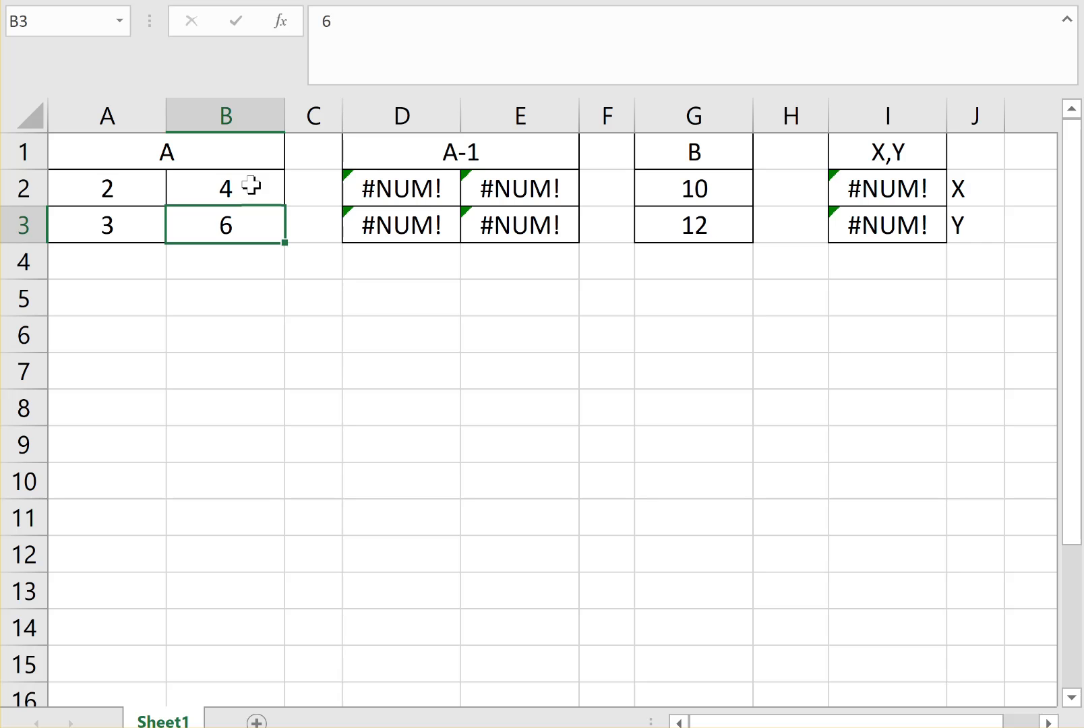
{"action": "left_click", "coordinate": [224, 188]}
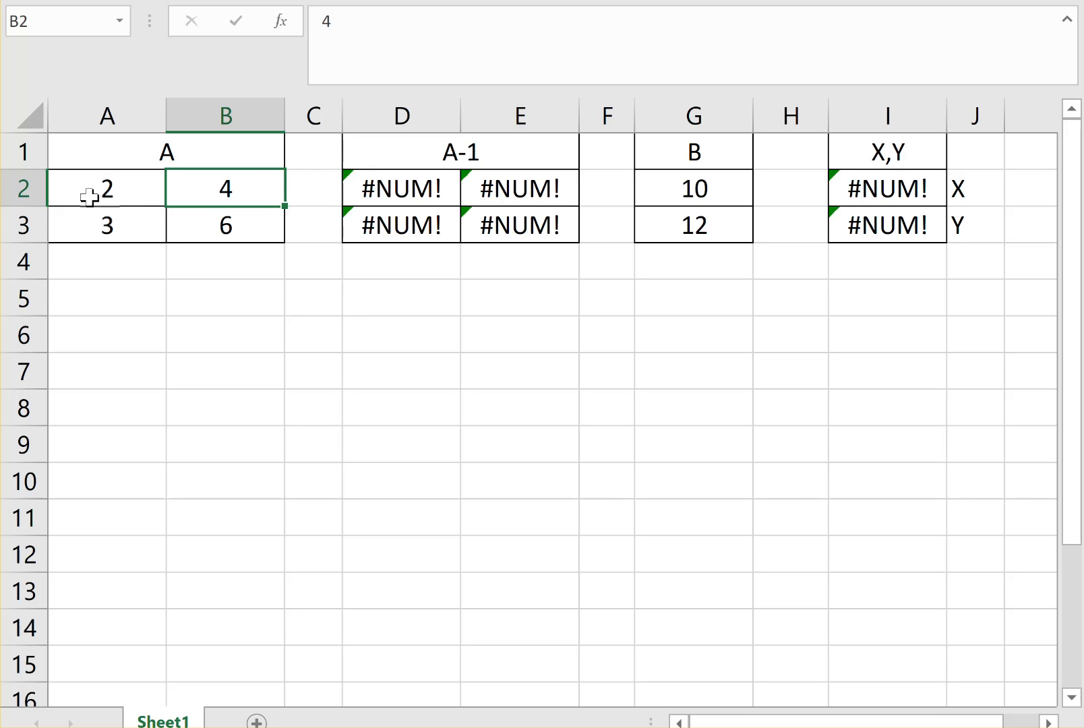
{"action": "mouse_move", "coordinate": [235, 187]}
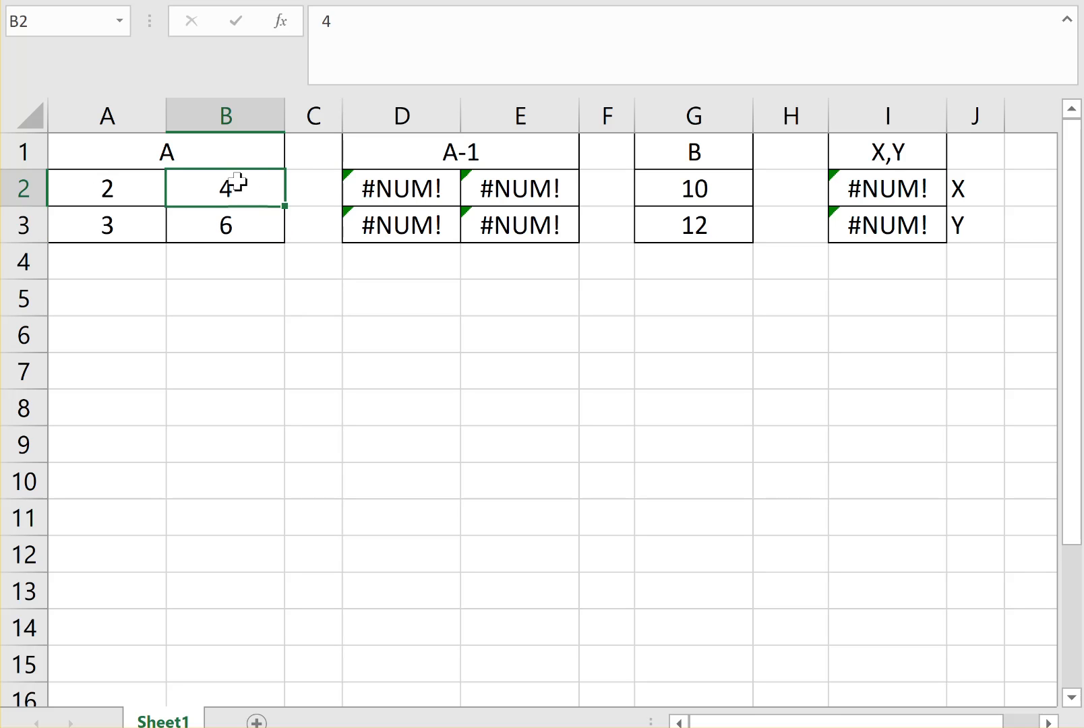